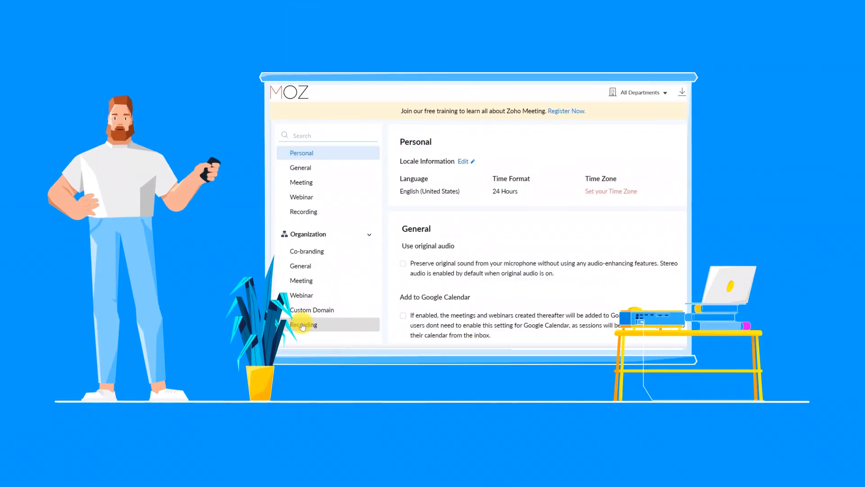
Step: Review the organization recording settings with auto transcription enabled, then return to Home
click(303, 325)
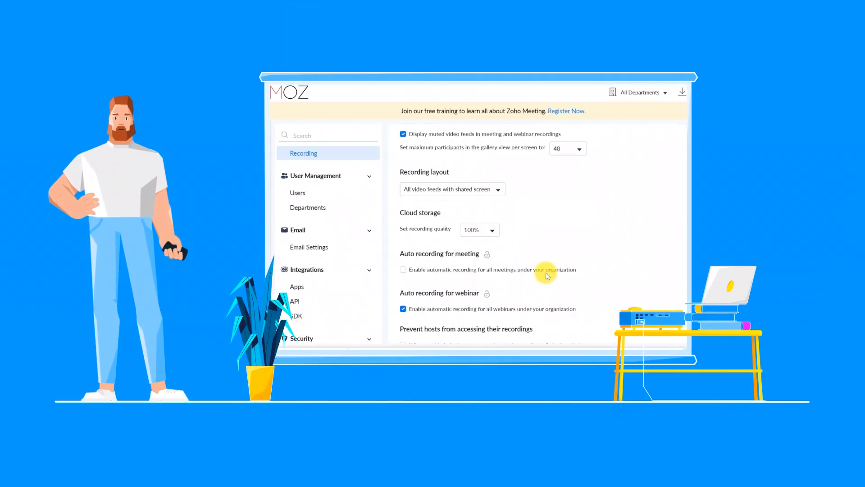
scroll(down, 3)
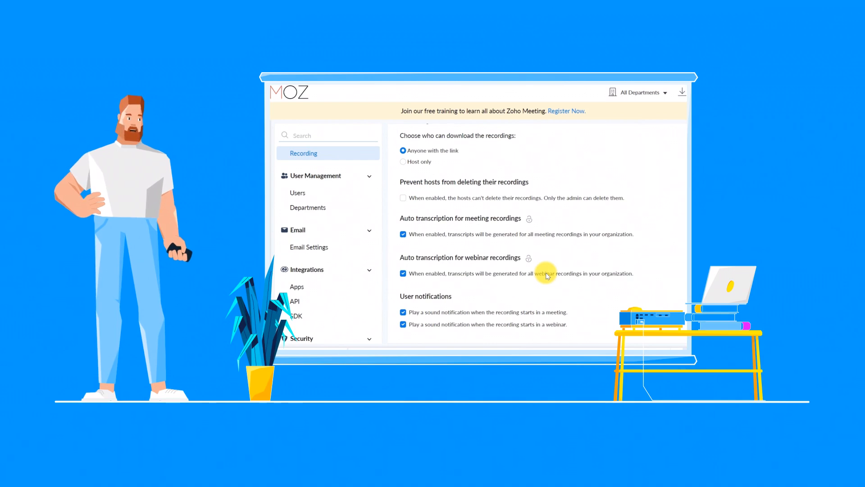
double_click(460, 218)
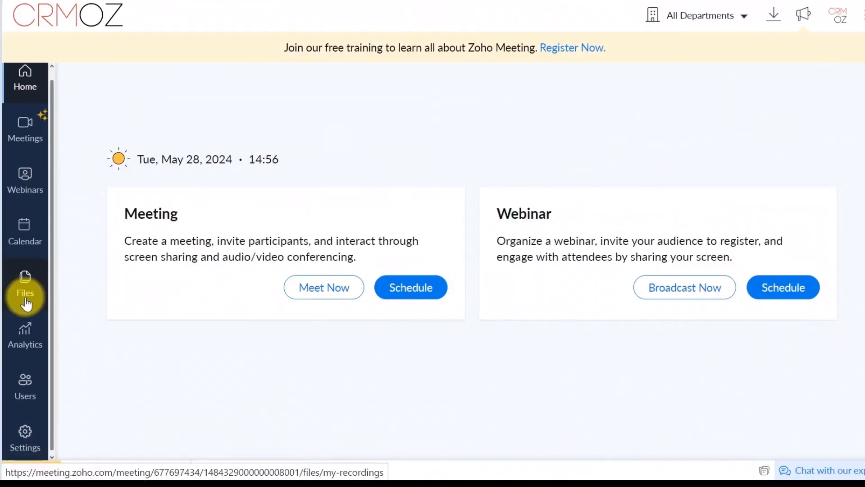
Step: Open the Zia card under Settings > Integrations > Apps and start its installation
click(25, 432)
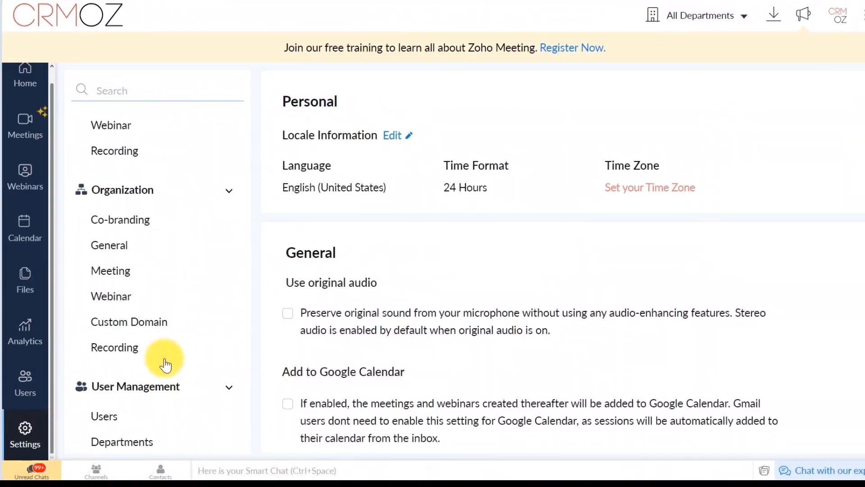
scroll(down, 3)
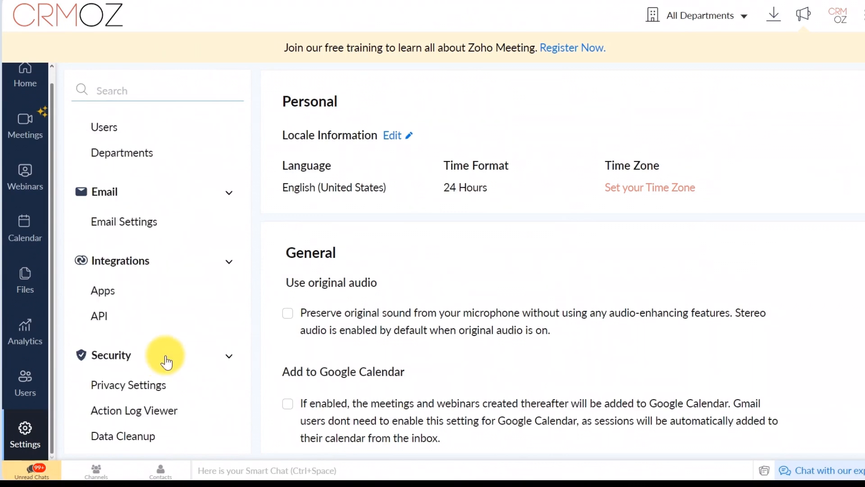
click(103, 285)
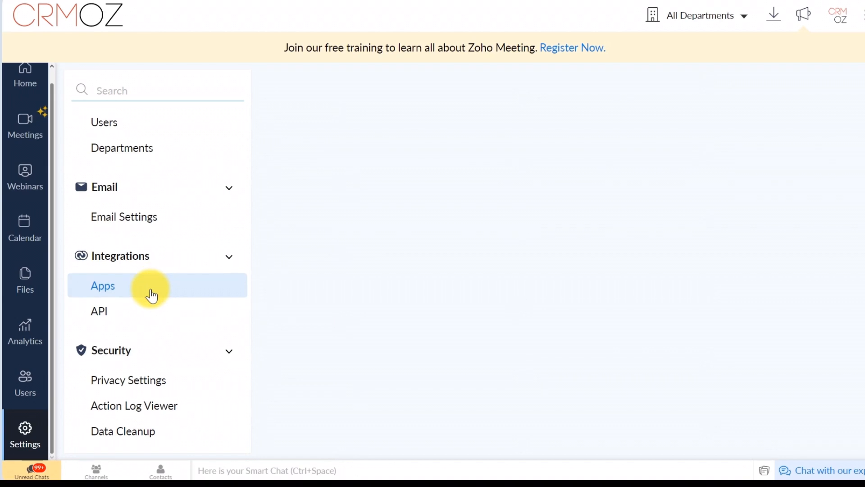
click(103, 286)
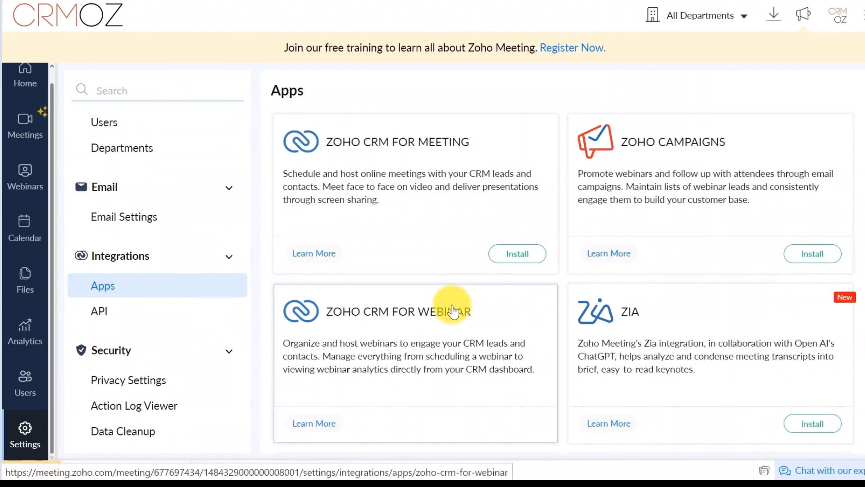
scroll(down, 3)
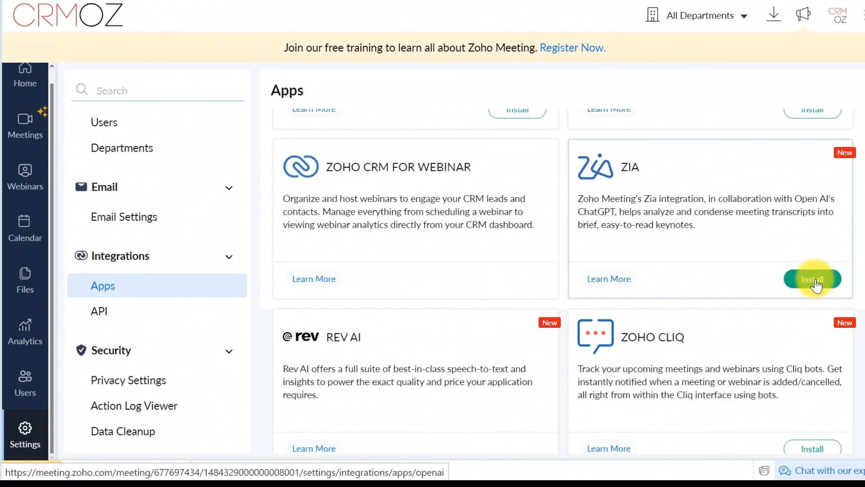
click(811, 279)
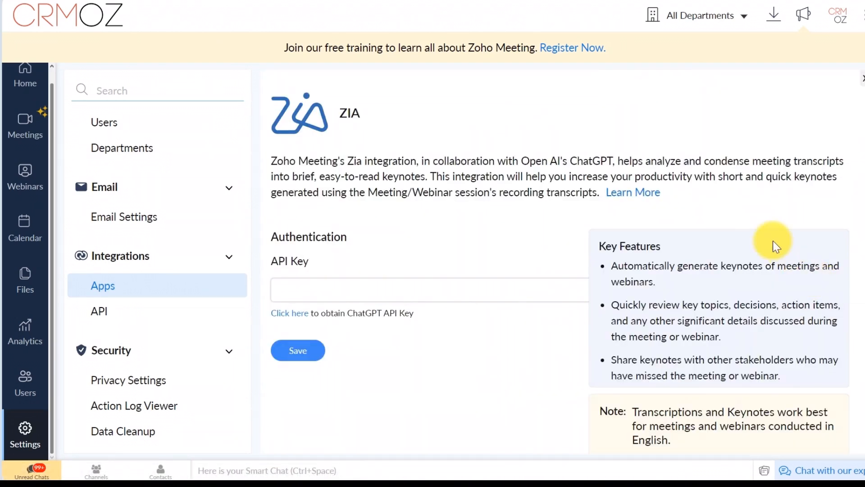
Step: Create an OpenAI secret key named 'zoho-meetings' on the API keys page
click(289, 312)
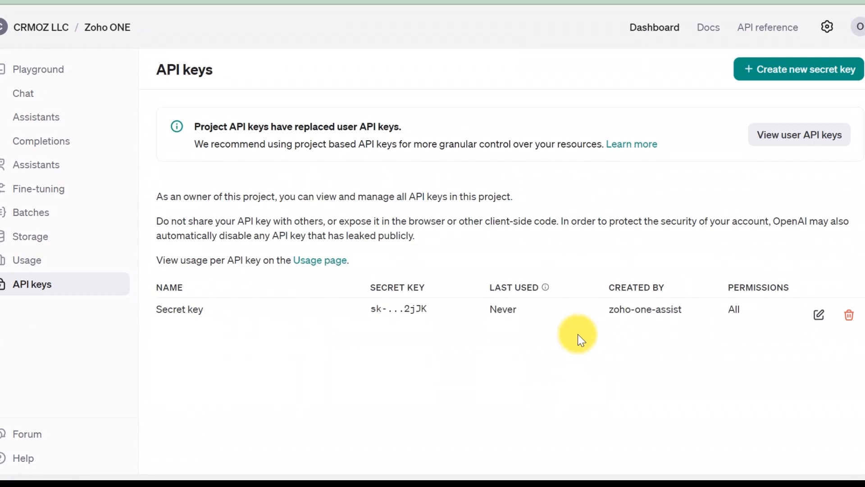
mouse_move(226, 4)
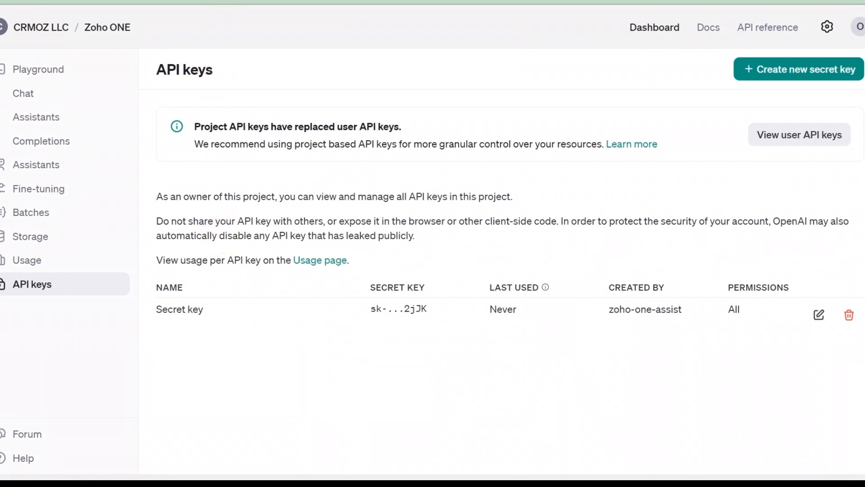
click(797, 68)
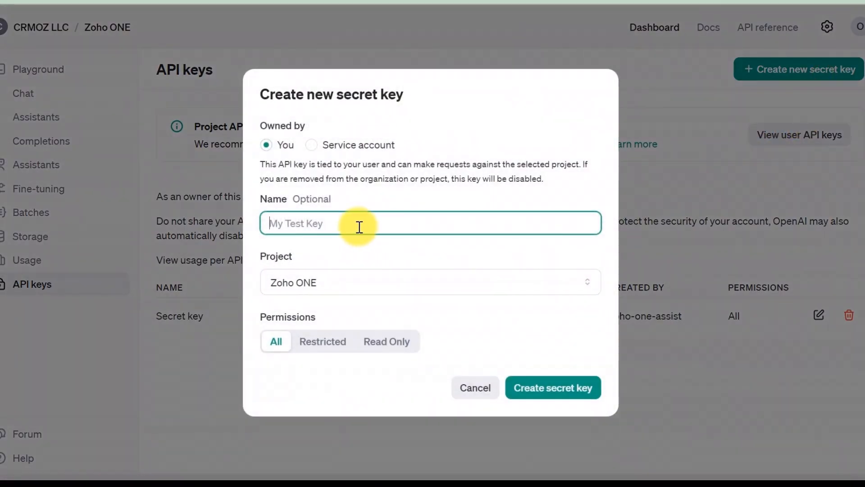
text(zoho-mee)
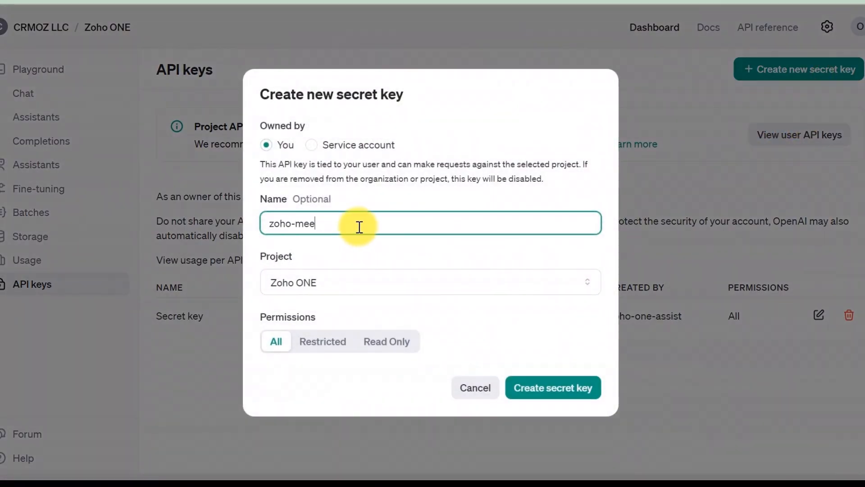
text(tings)
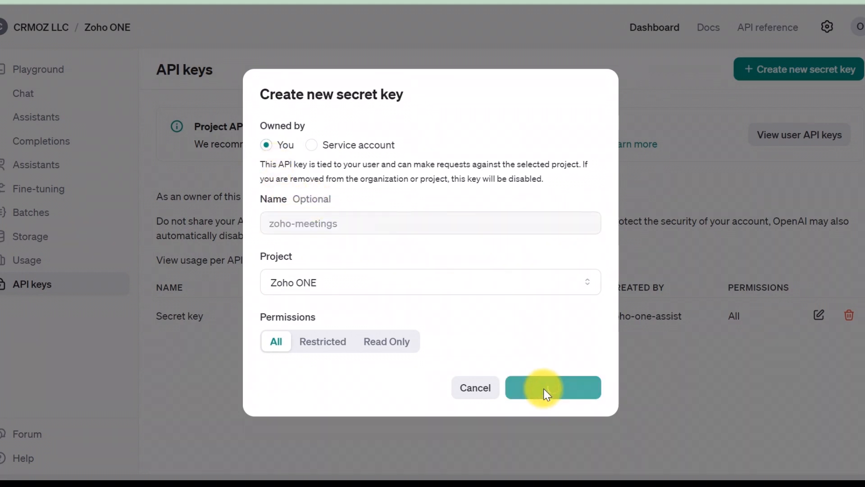
click(553, 388)
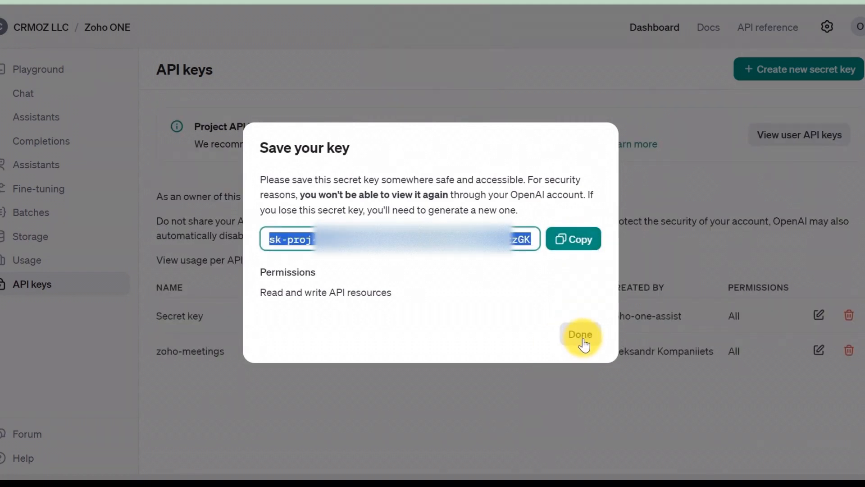
click(580, 334)
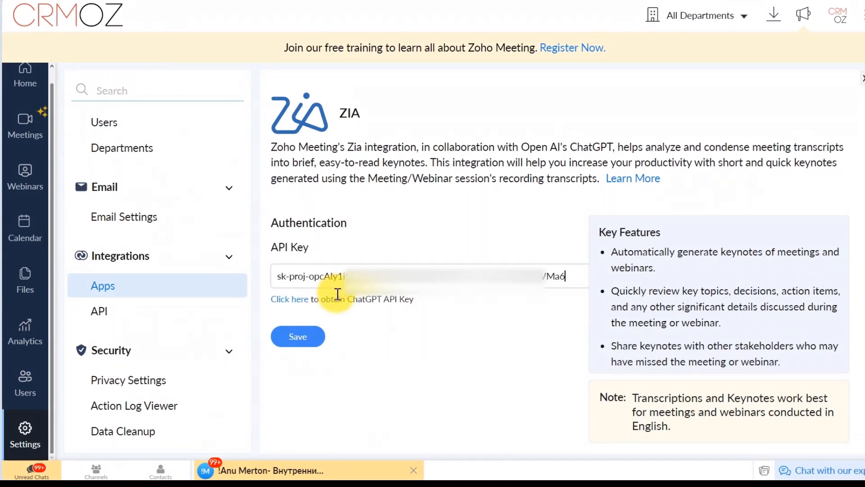
Step: Save the OpenAI API key for Zia and accept the Data Privacy Notice
click(297, 336)
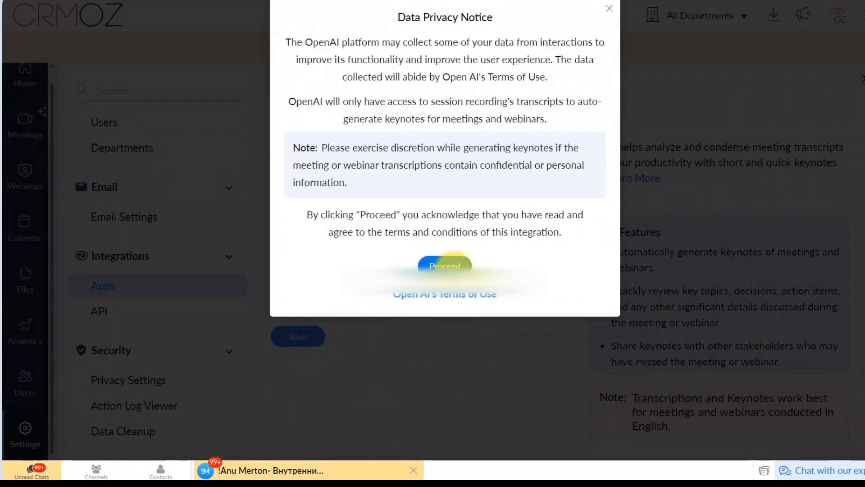
click(445, 266)
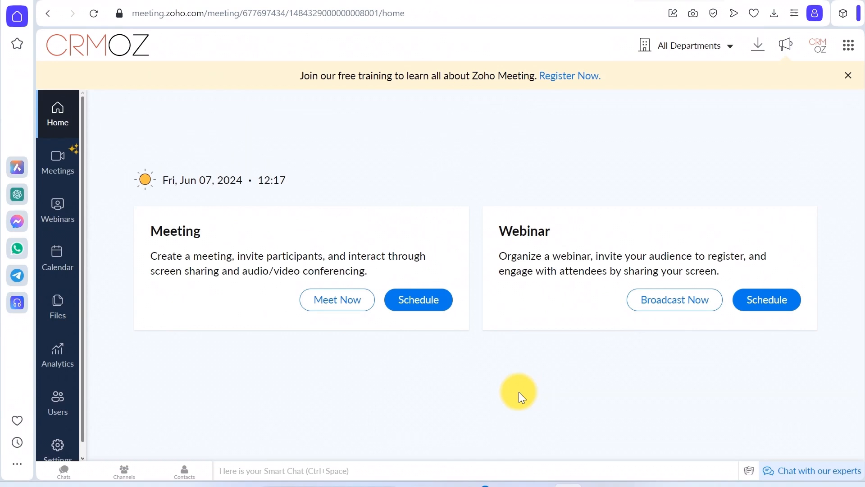
mouse_move(58, 400)
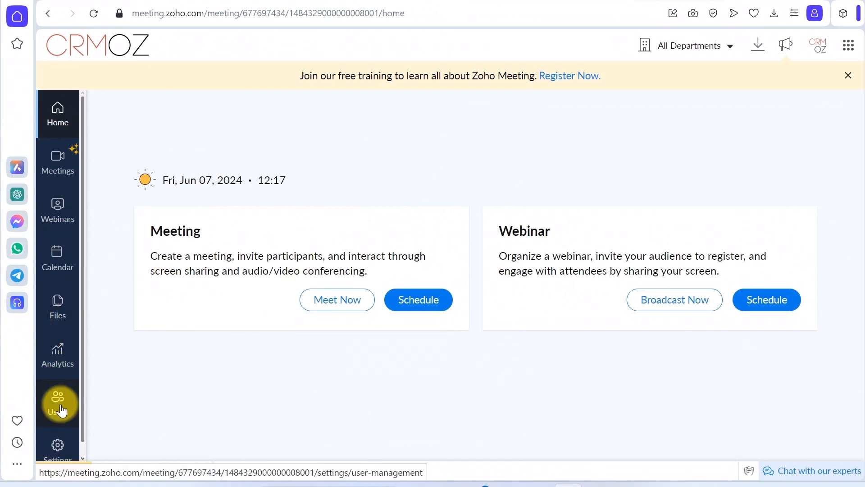
Step: Open the Zoho Analytics recording's transcript from Files via its options menu
click(57, 305)
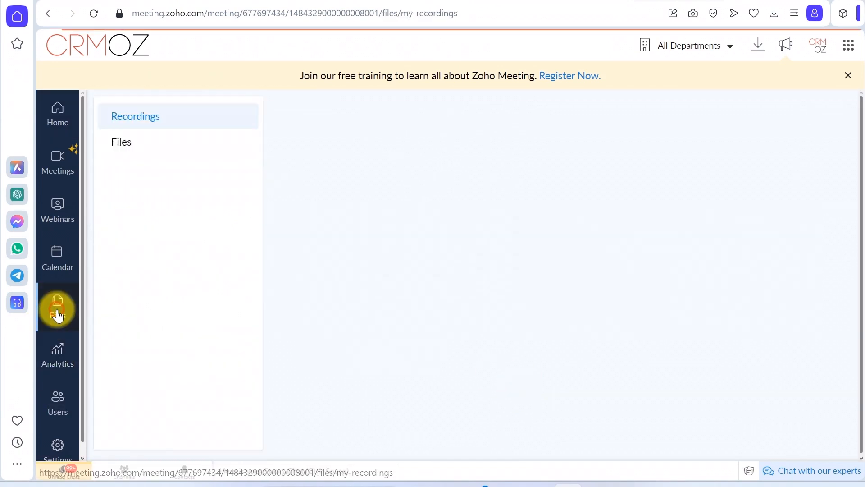
click(806, 188)
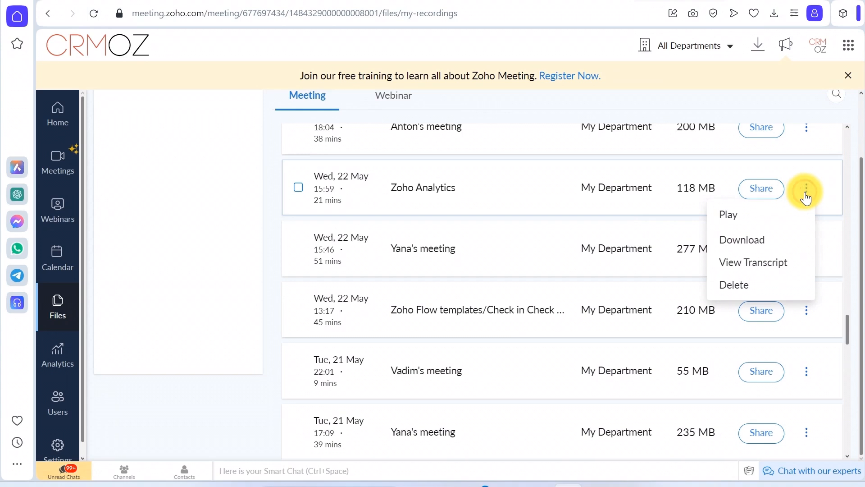
click(752, 262)
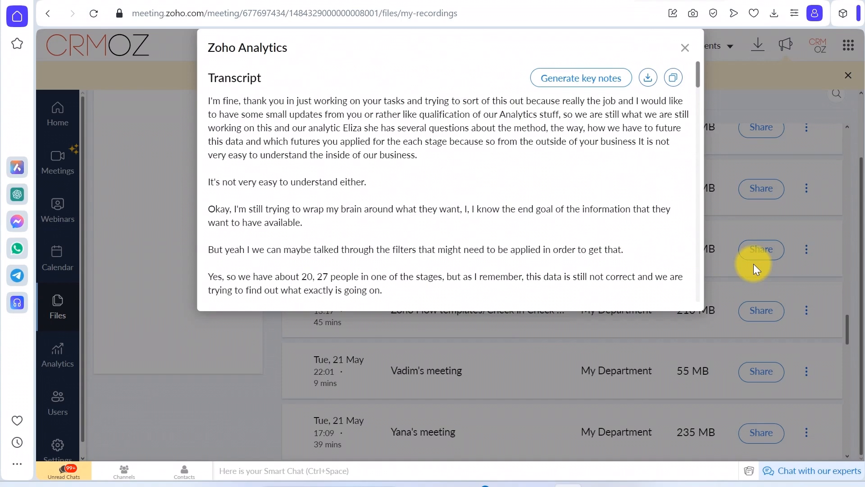
mouse_move(468, 209)
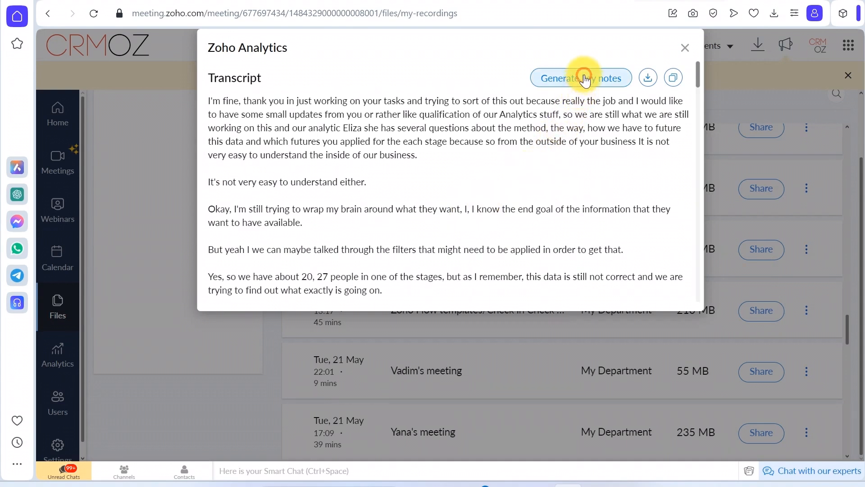
Step: Generate AI key notes from the Zoho Analytics meeting transcript
click(581, 77)
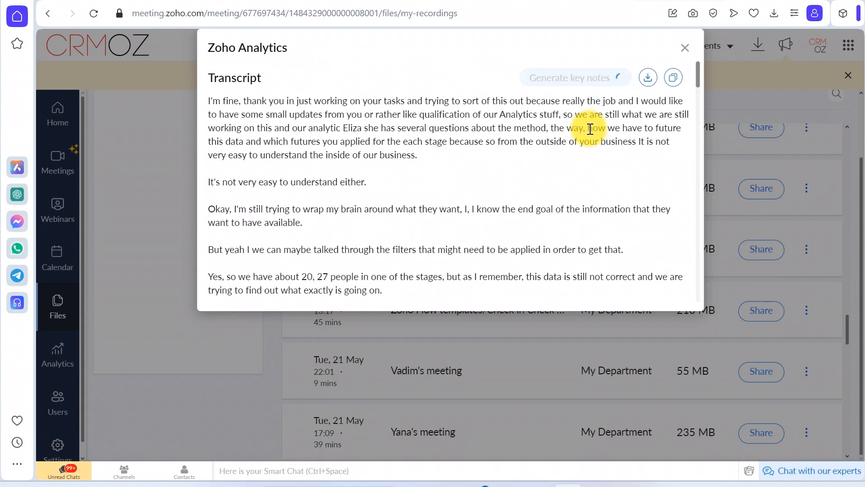
click(685, 47)
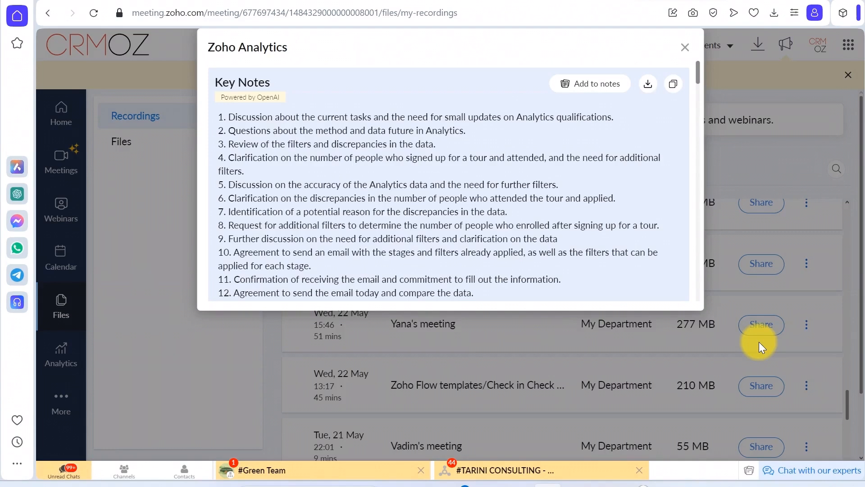
mouse_move(700, 82)
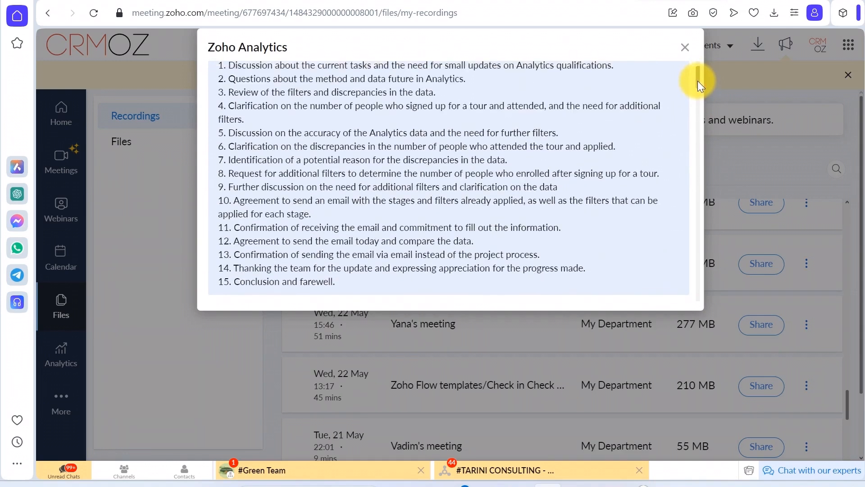
Step: Scroll back to the top of the fifteen-point Key Notes list
scroll(up, 3)
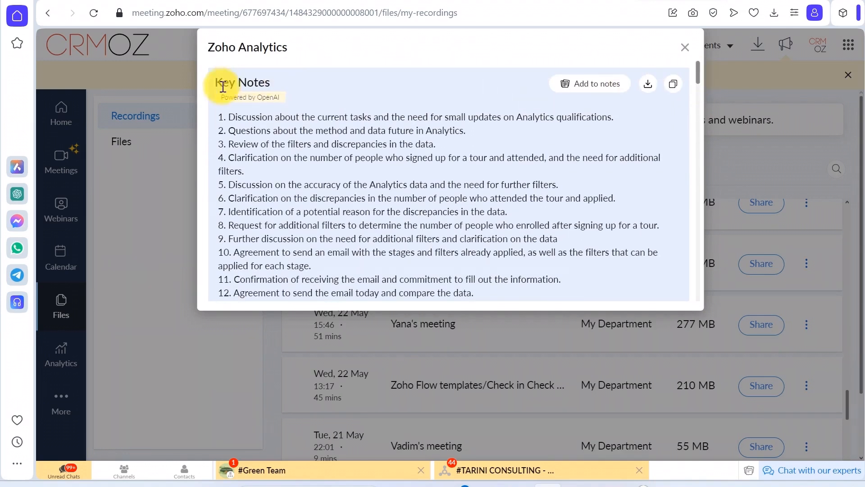
mouse_move(701, 77)
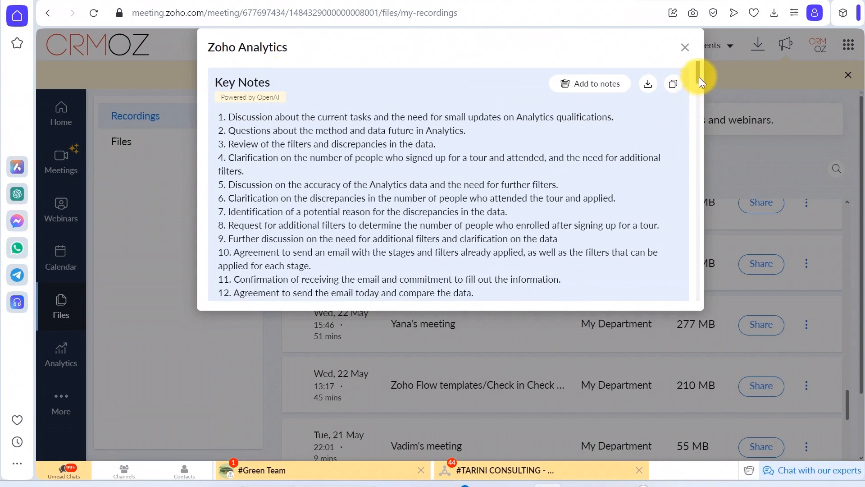